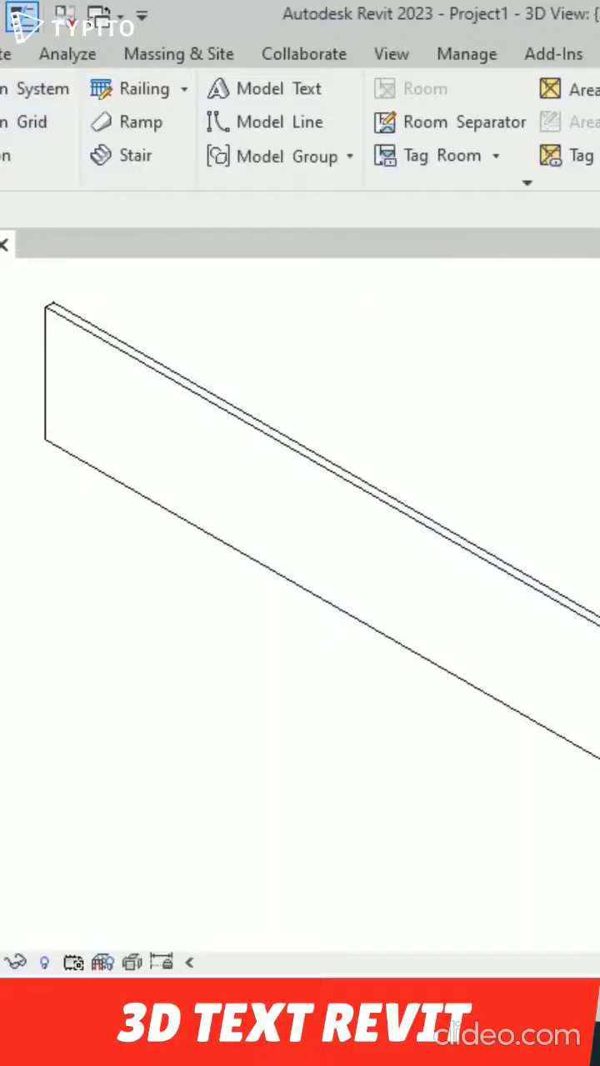
pyautogui.moveTo(264, 89)
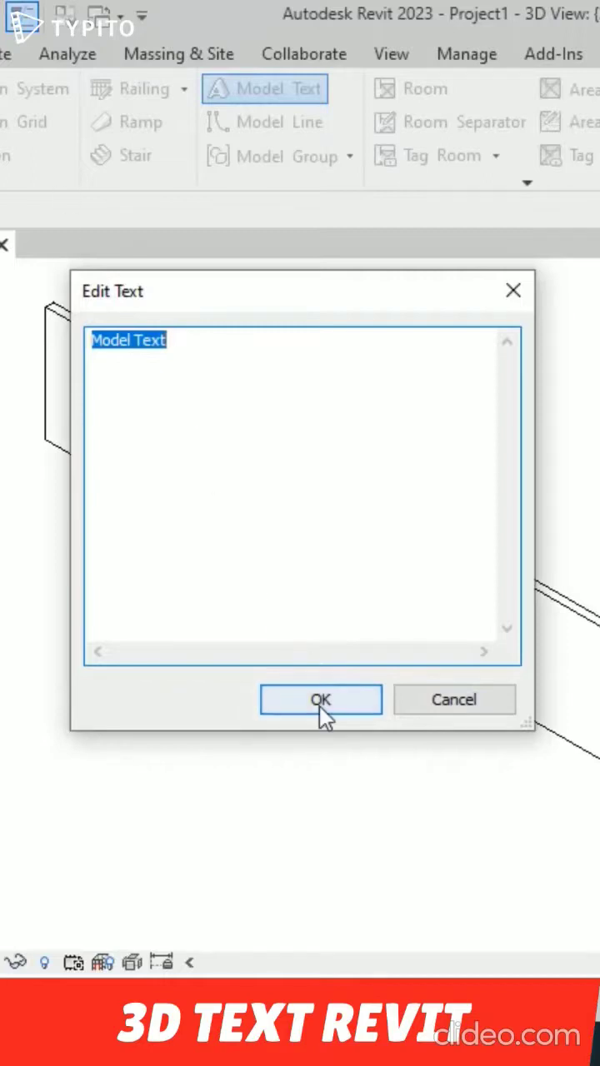
# - Set the work plane for model text by picking the wall's front face
pyautogui.click(320, 699)
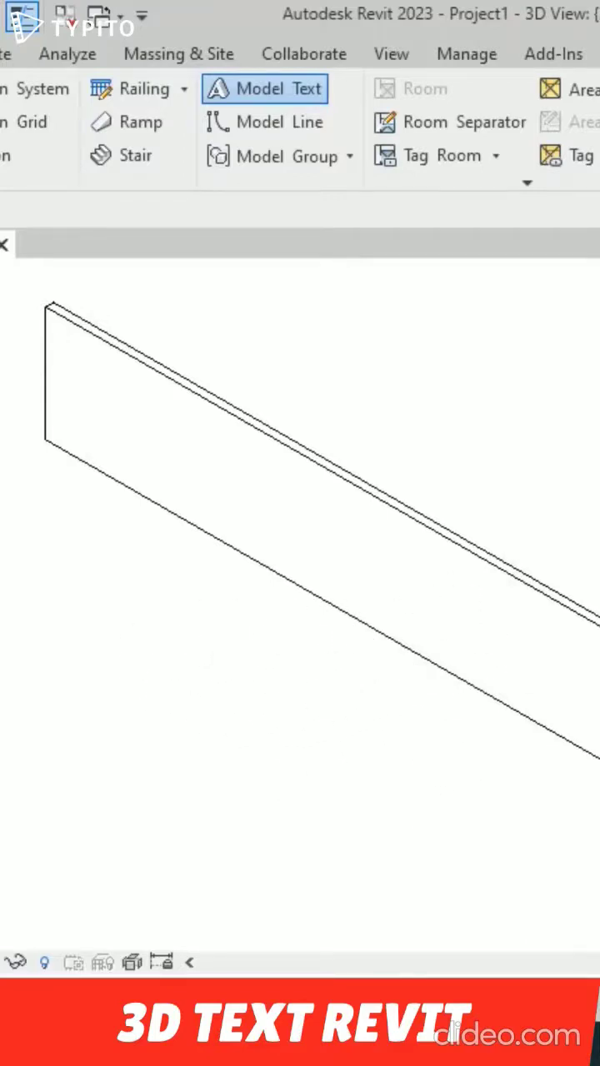
pyautogui.click(264, 90)
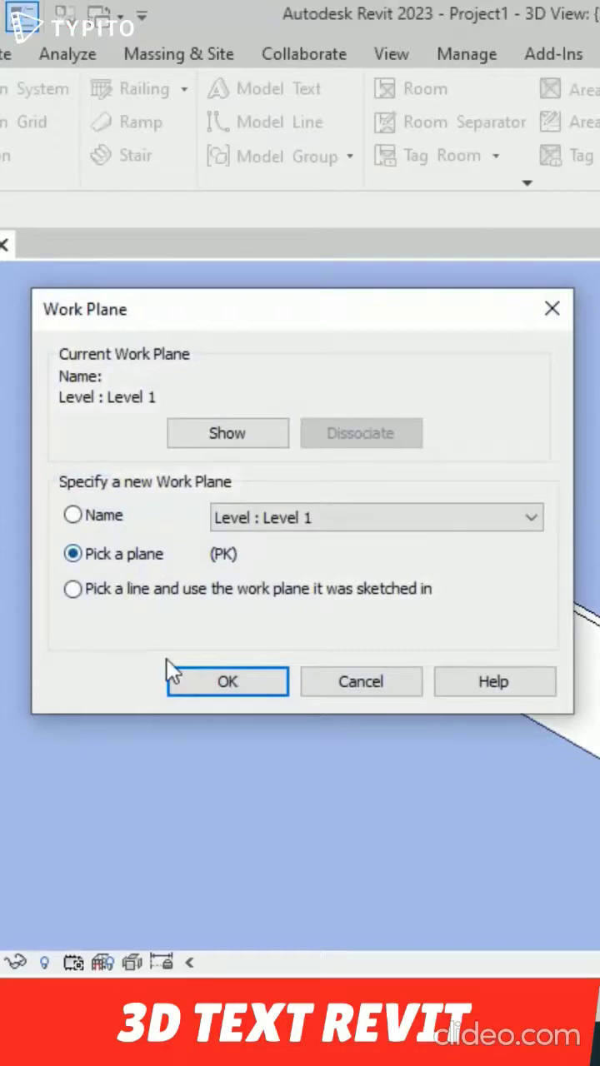
pyautogui.click(226, 681)
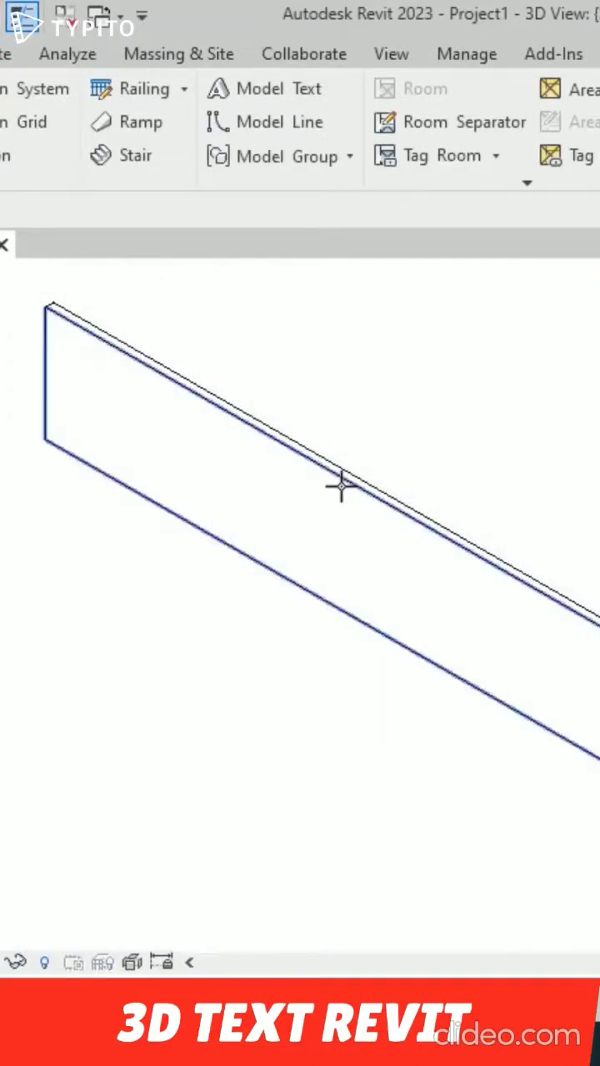
pyautogui.click(264, 88)
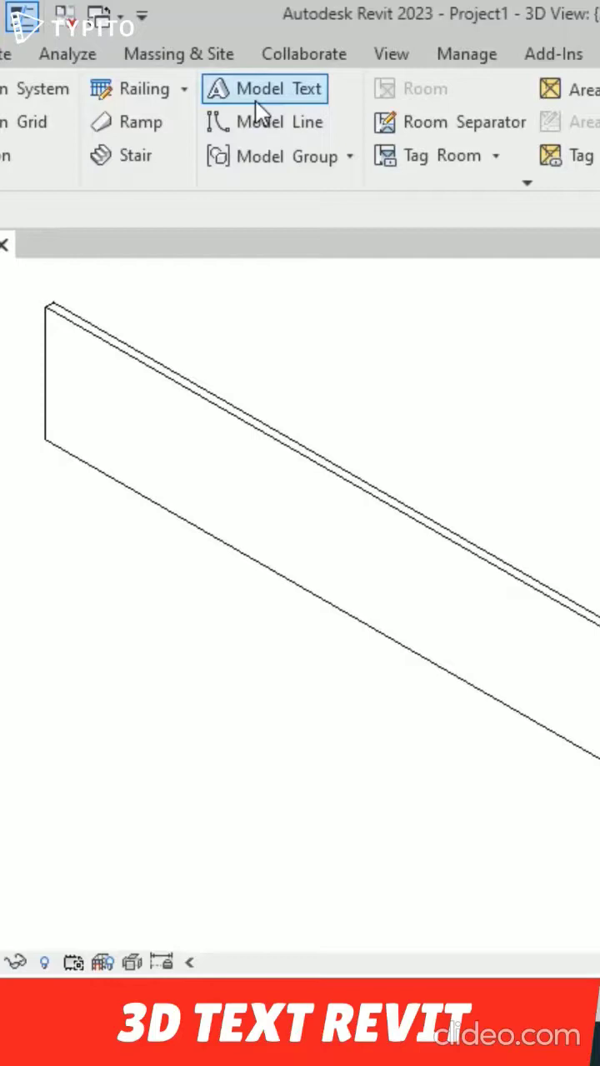
# - Place 3D text with the default 'Model Text' wording on the wall face
pyautogui.click(265, 89)
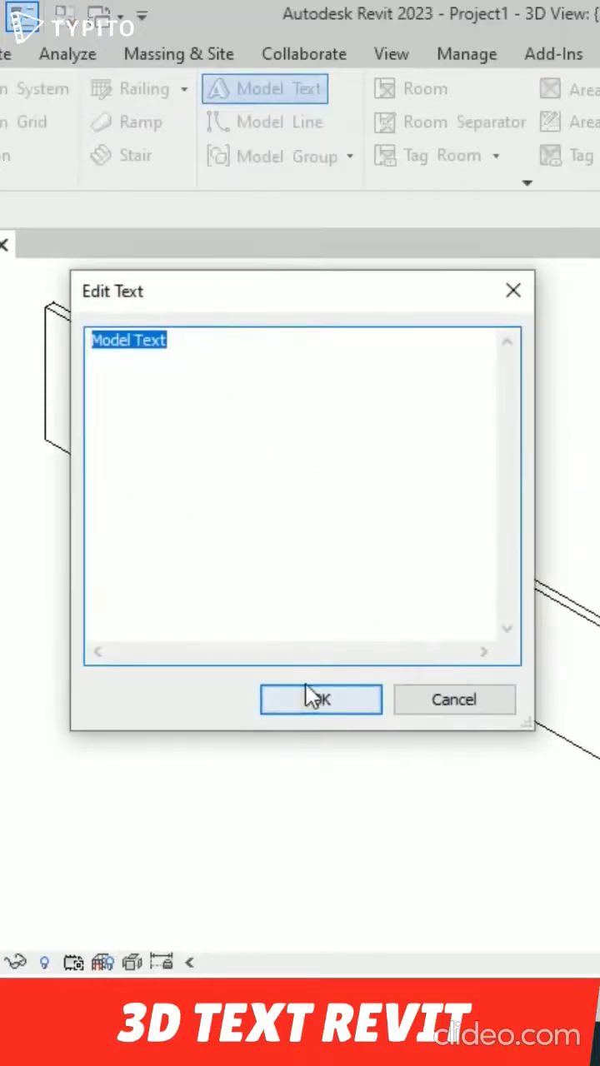
pyautogui.click(320, 699)
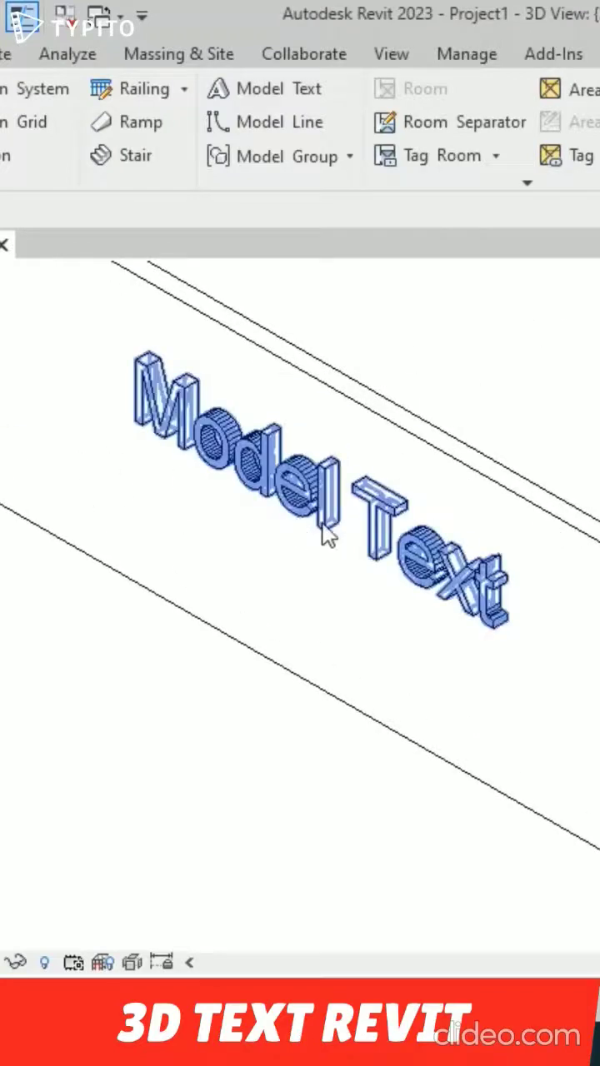
pyautogui.click(317, 466)
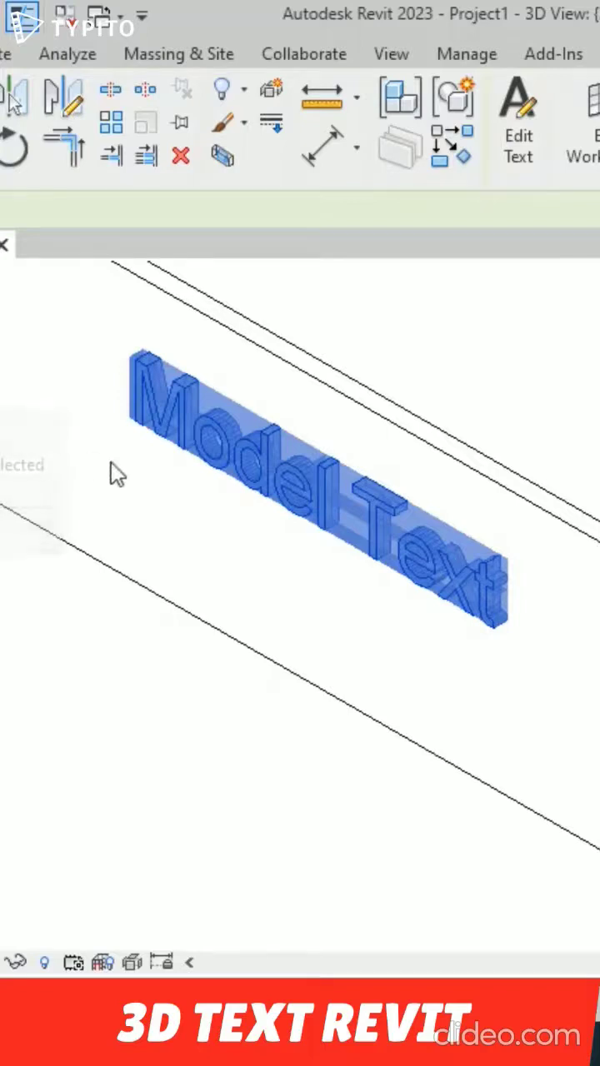
# - Edit the placed model text to read 'ARCHITECTURE'
pyautogui.click(517, 123)
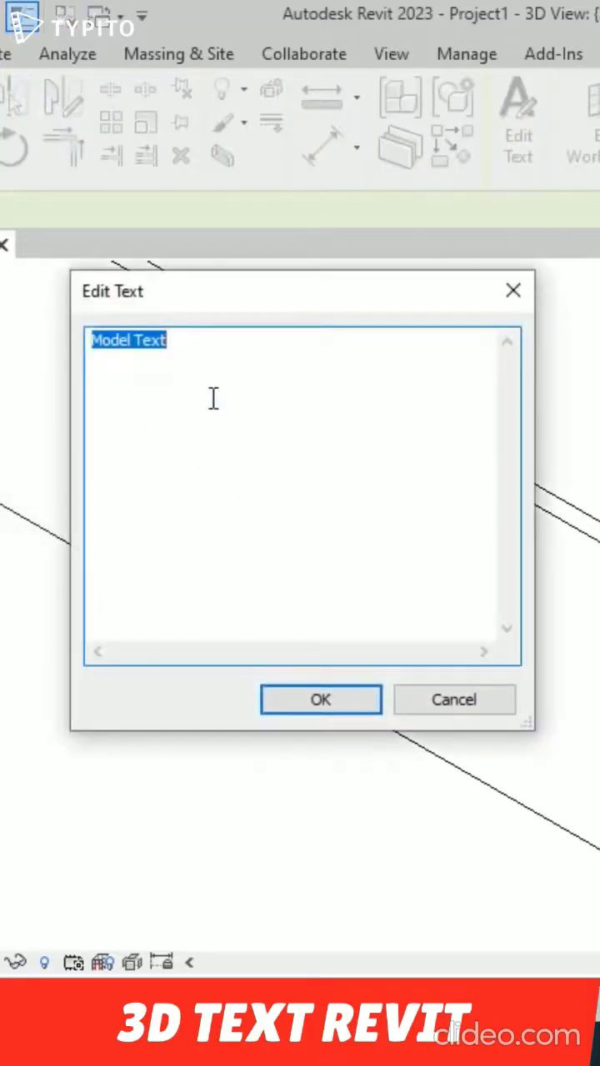
pyautogui.write('AR')
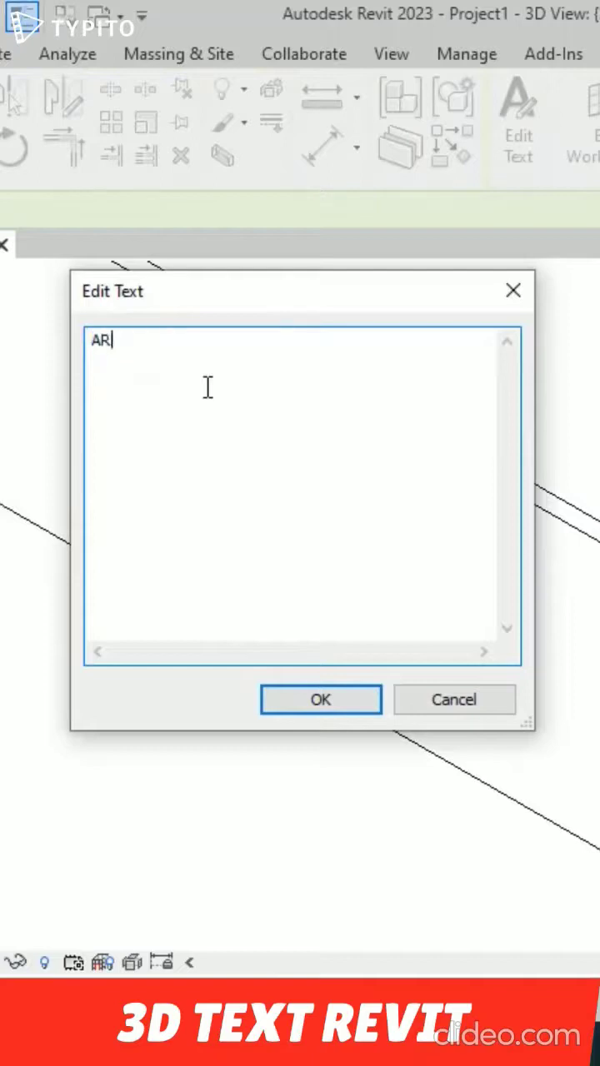
pyautogui.write('CHITECTURE')
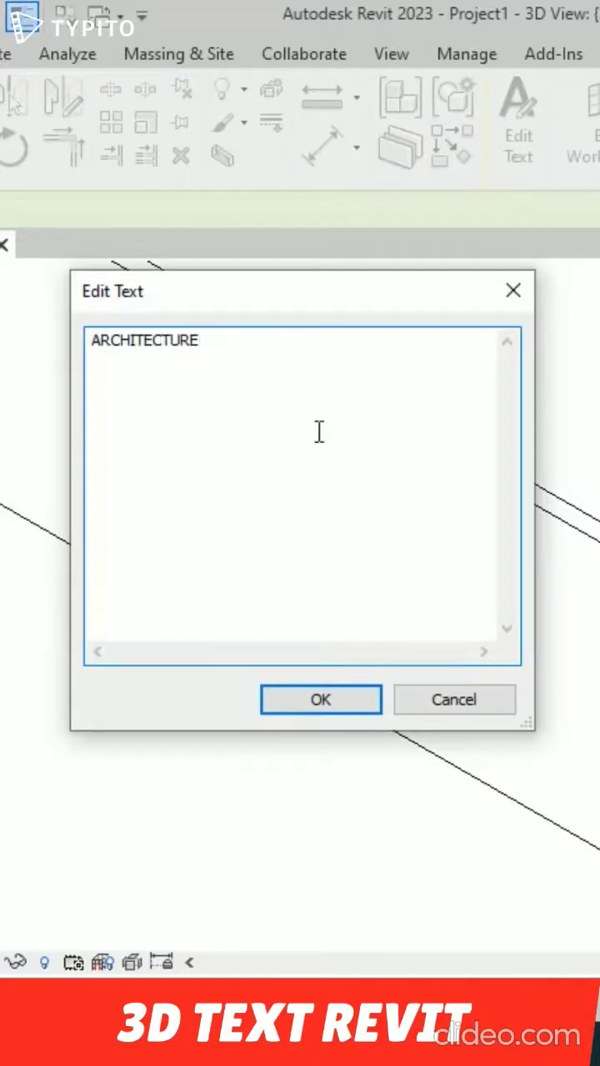
pyautogui.click(321, 699)
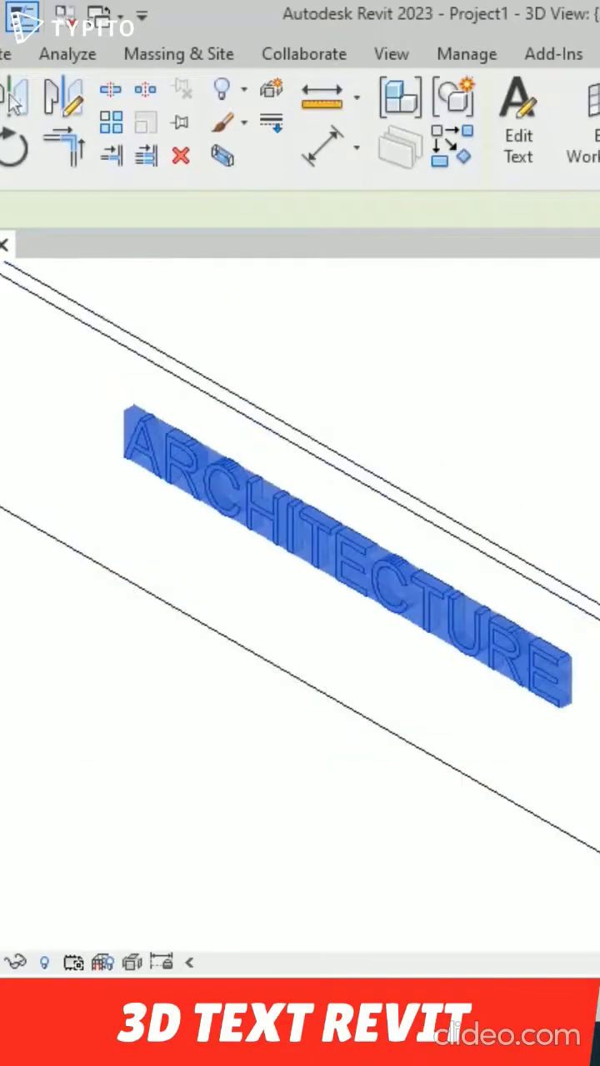